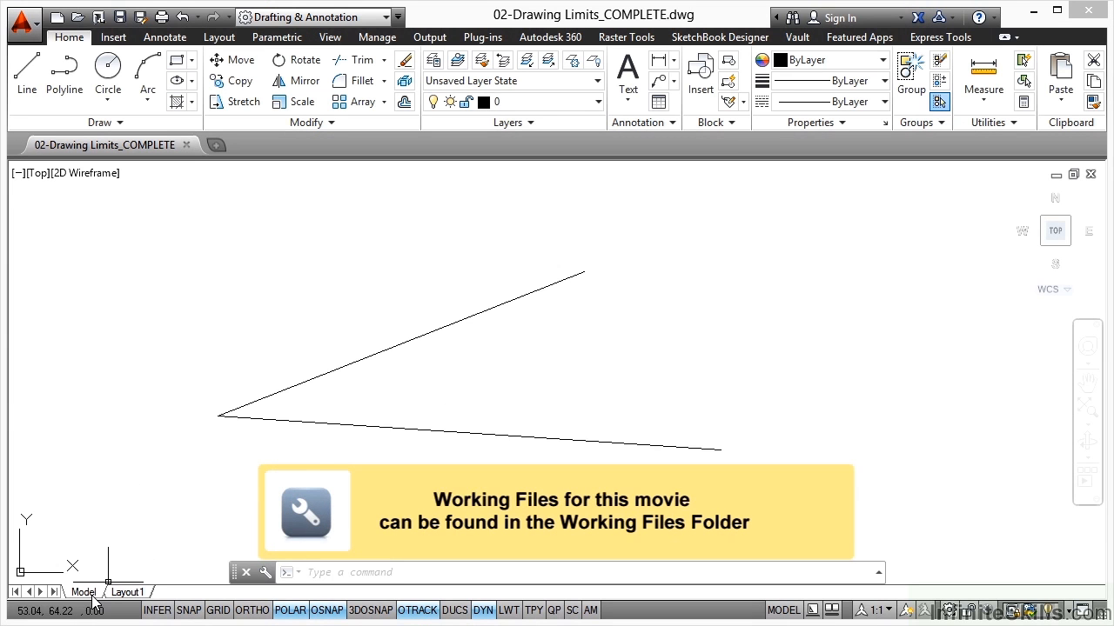
pyautogui.moveTo(275, 452)
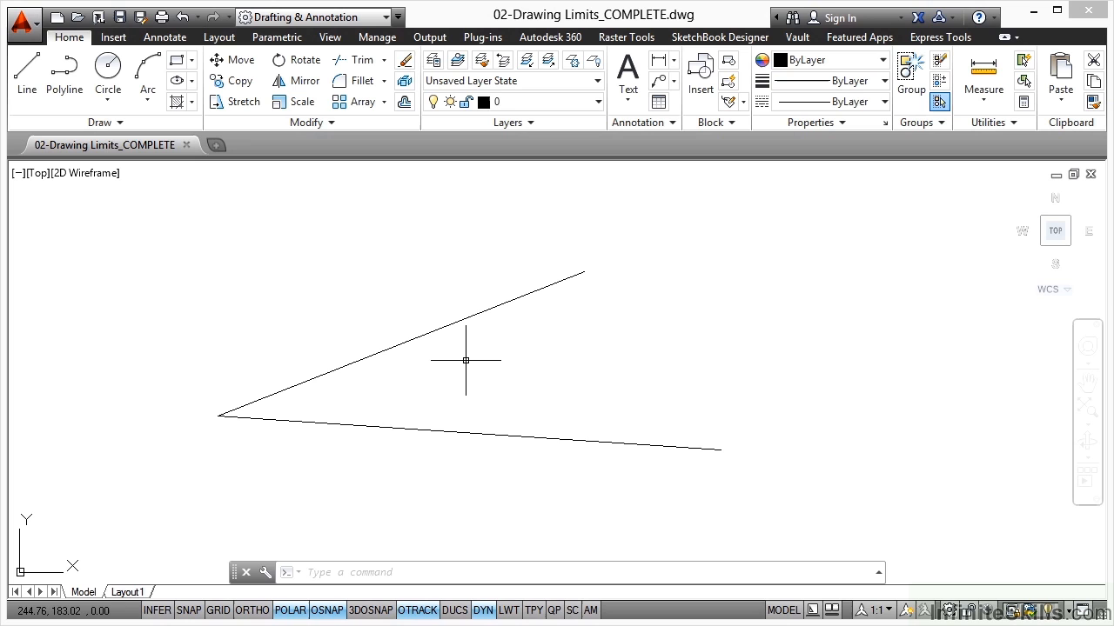
pyautogui.moveTo(466, 361)
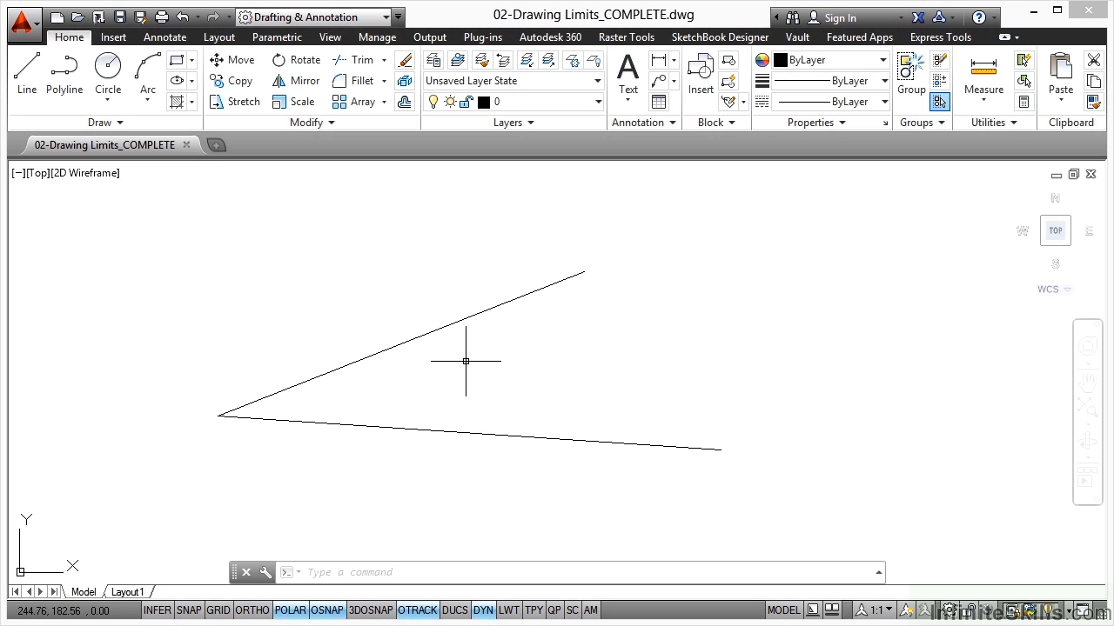
pyautogui.moveTo(459, 359)
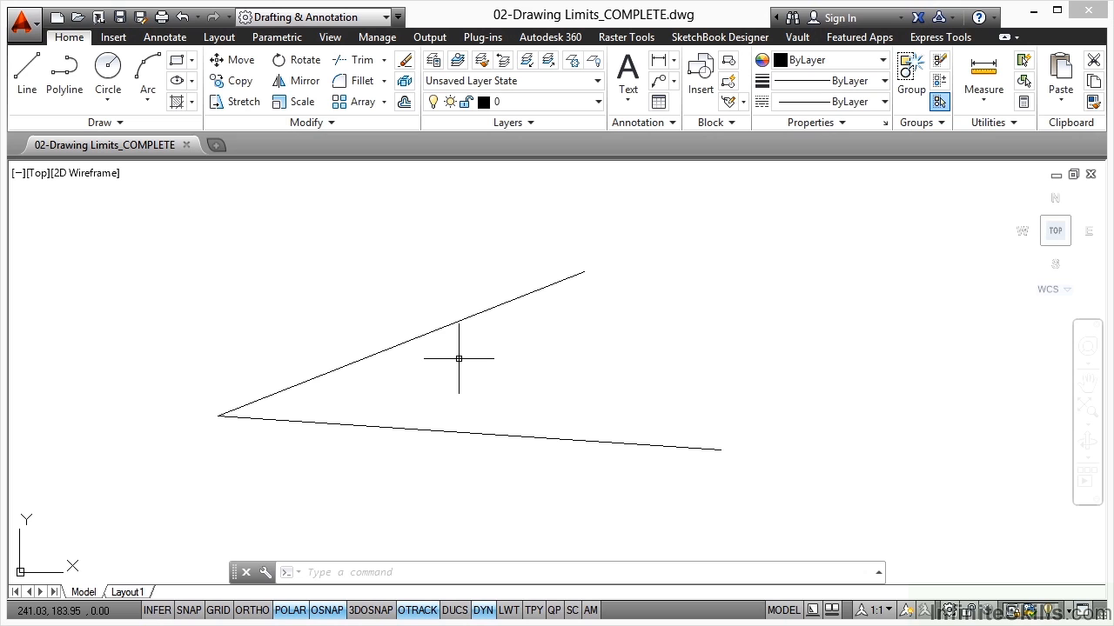
pyautogui.moveTo(445, 346)
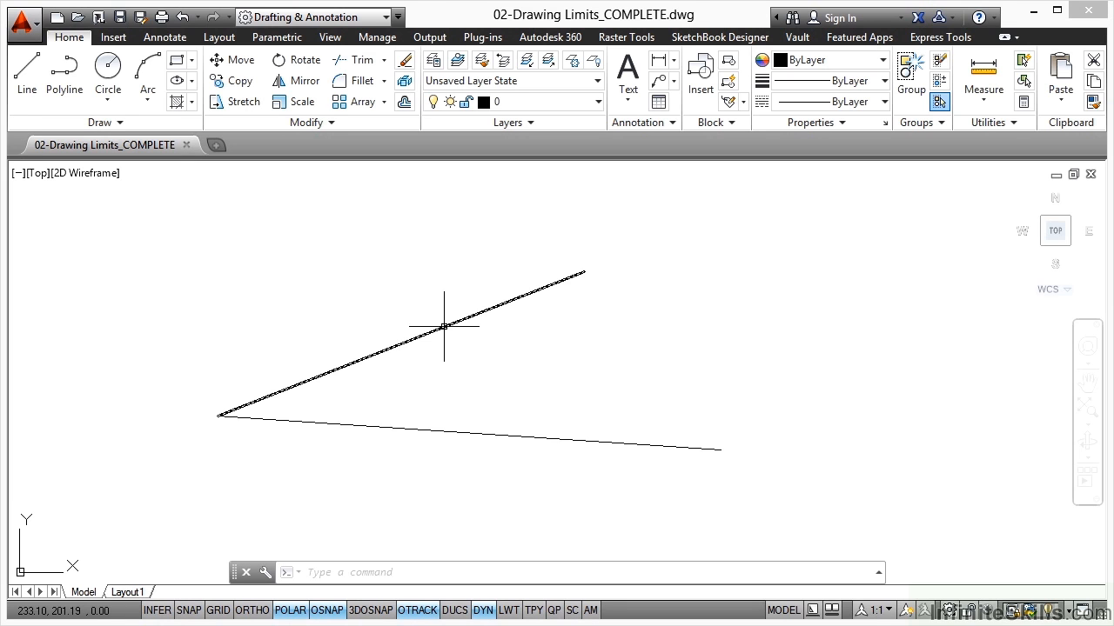
pyautogui.moveTo(748, 379)
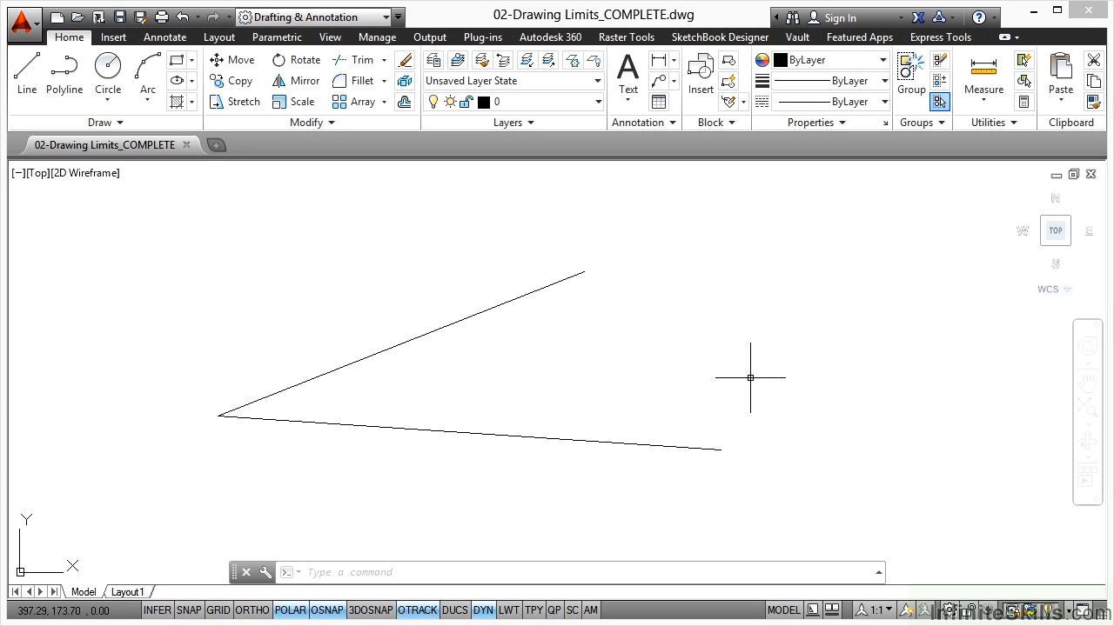
pyautogui.moveTo(774, 361)
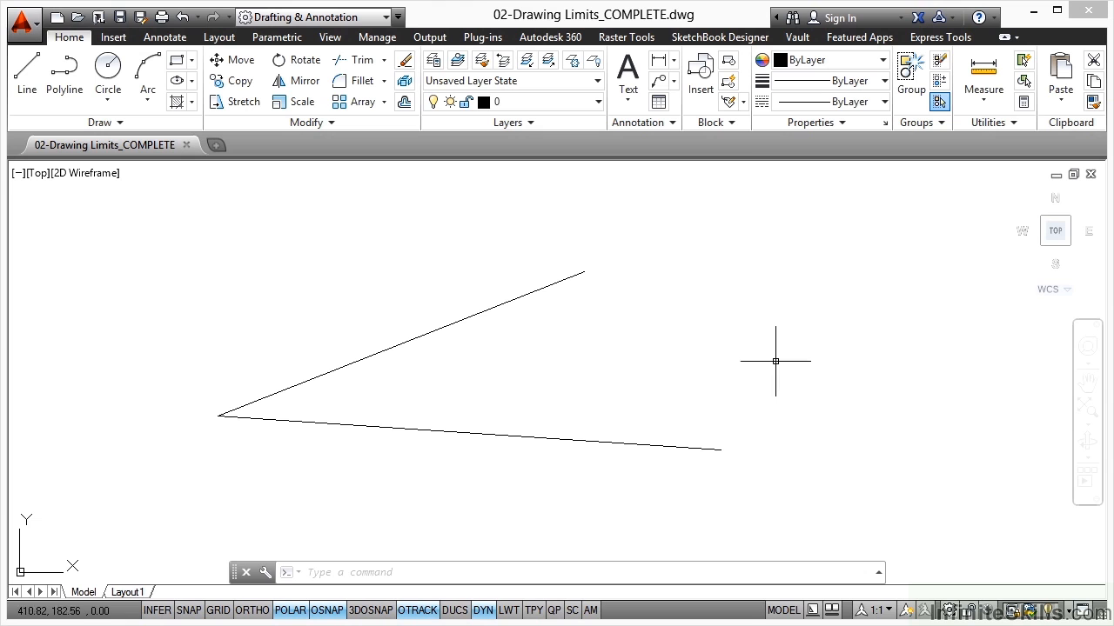
pyautogui.moveTo(978, 213)
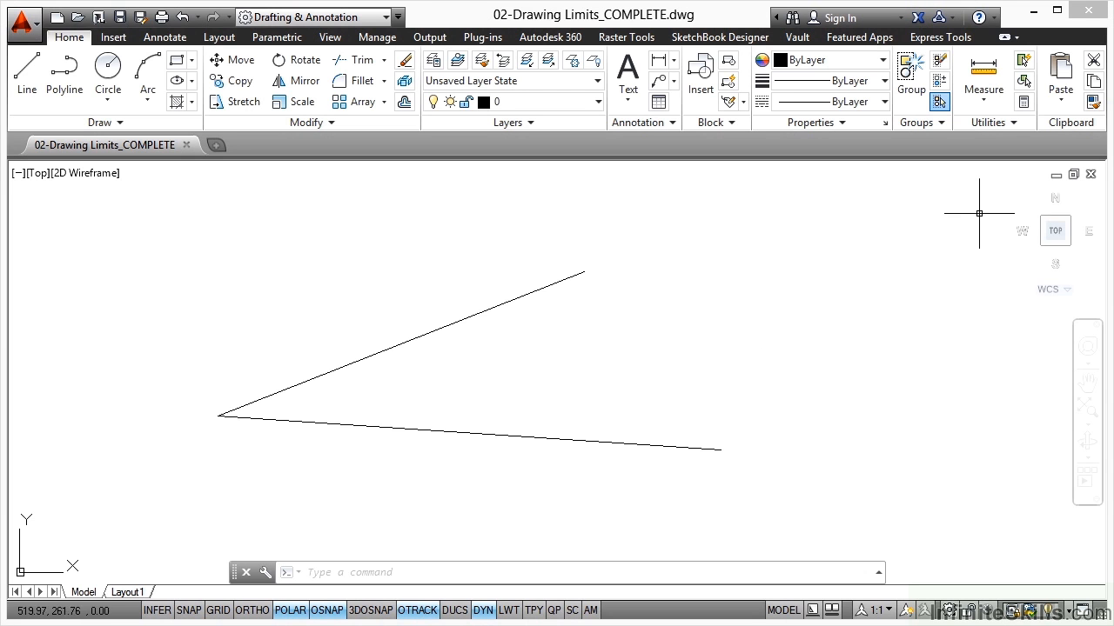
pyautogui.moveTo(1008, 182)
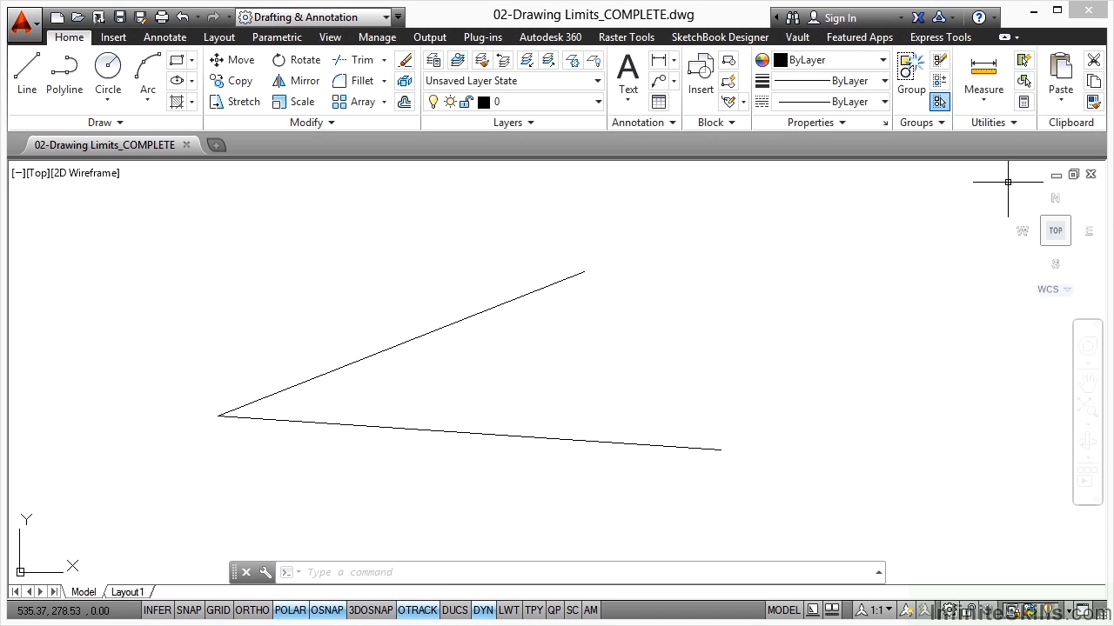
pyautogui.moveTo(86, 526)
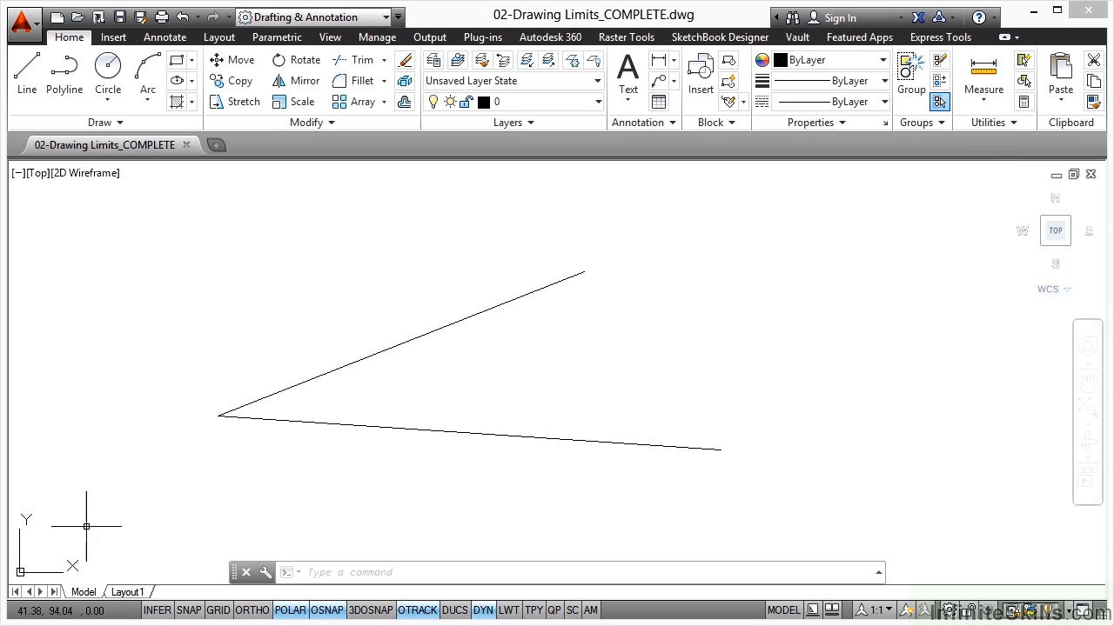
pyautogui.moveTo(116, 326)
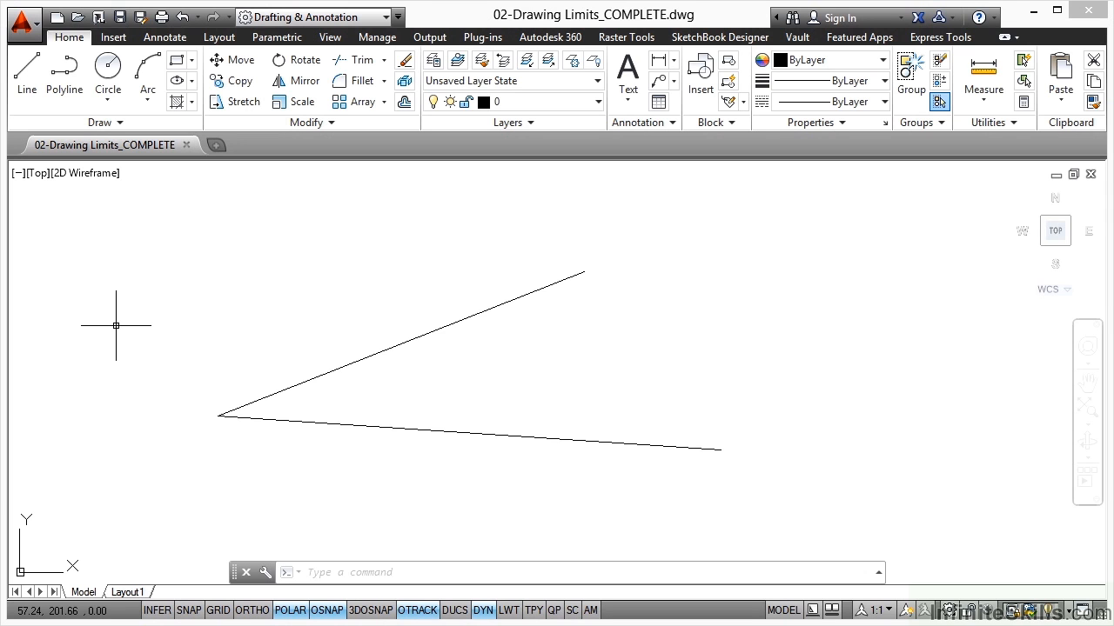
pyautogui.moveTo(128, 319)
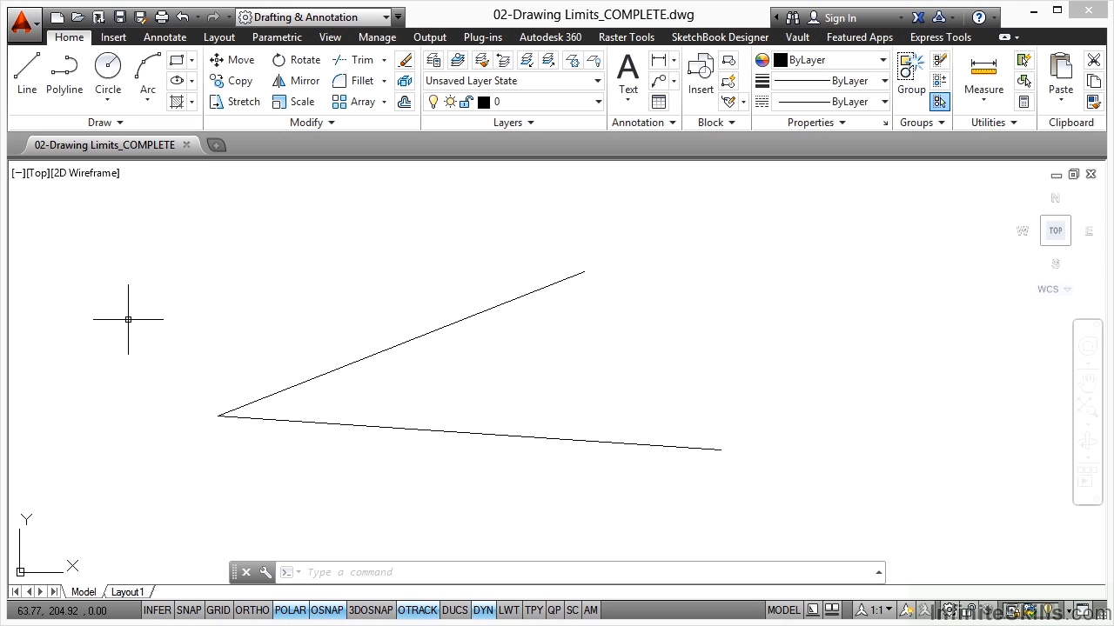
pyautogui.moveTo(220, 315)
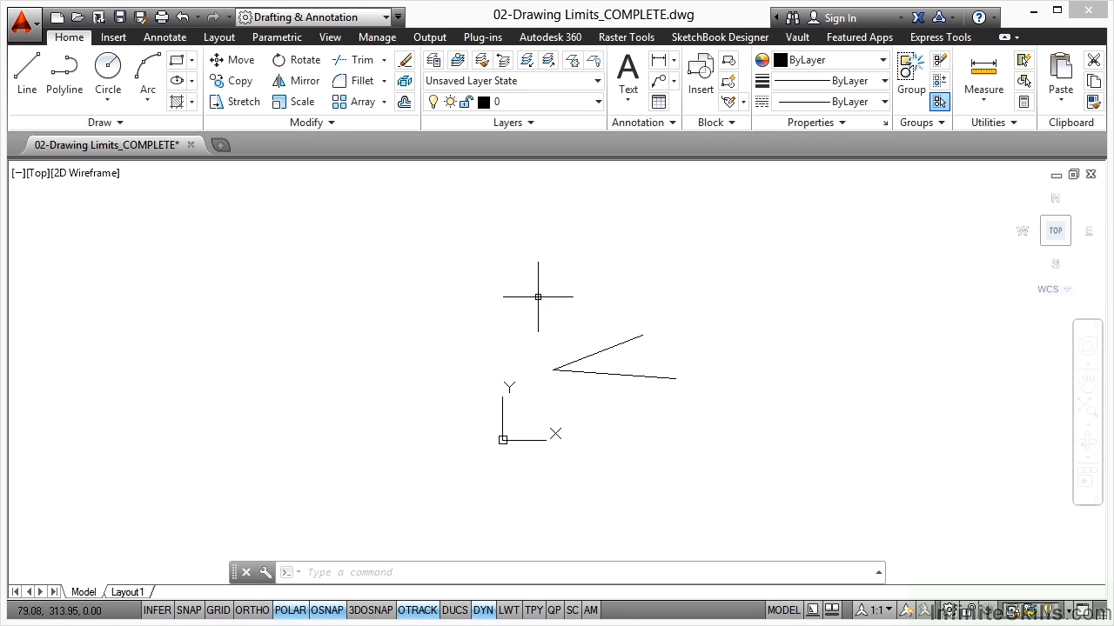
pyautogui.moveTo(493, 298)
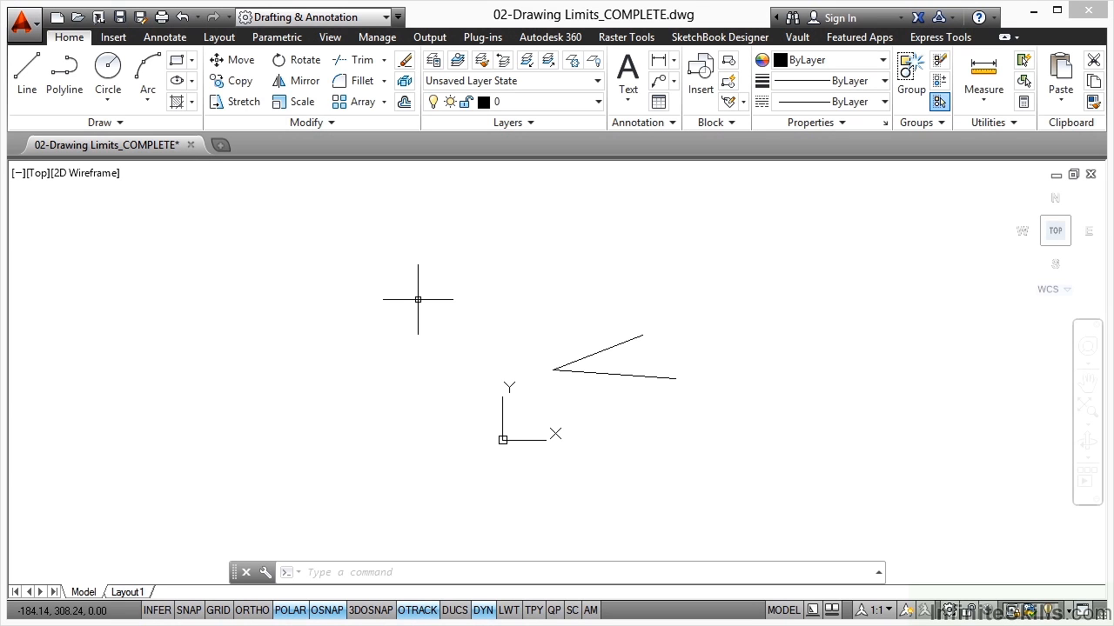
# Run LIMITS with lower-left corner 0,0 and upper-right corner 5000,3000.
pyautogui.write('limit')
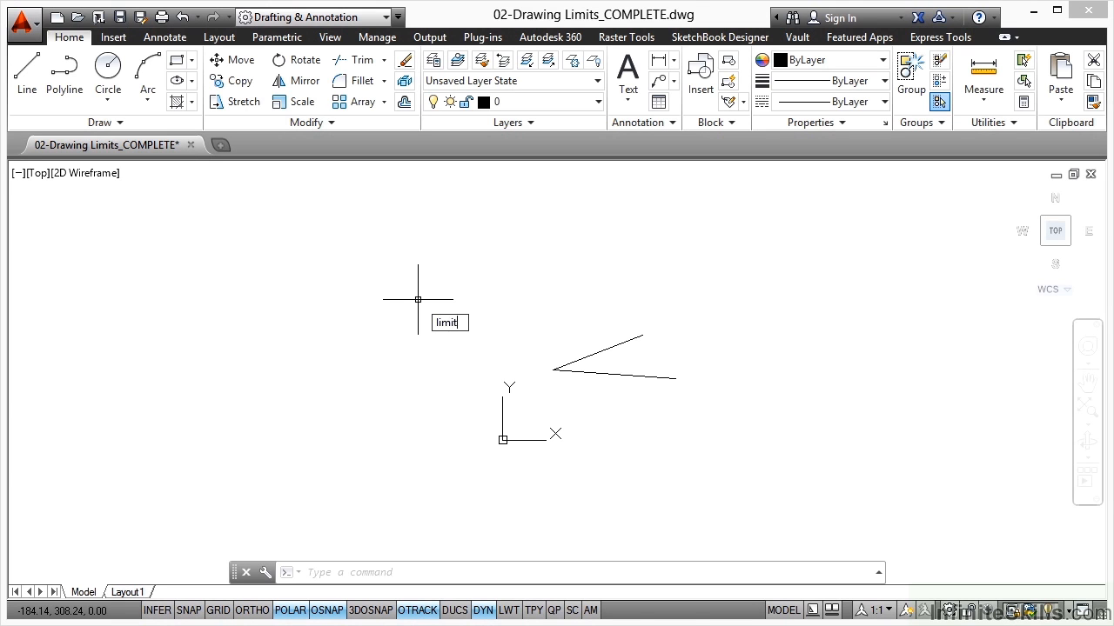
pyautogui.write('LIMITS Specify lower left corner or [ON OFF] <0.00,0.00>:')
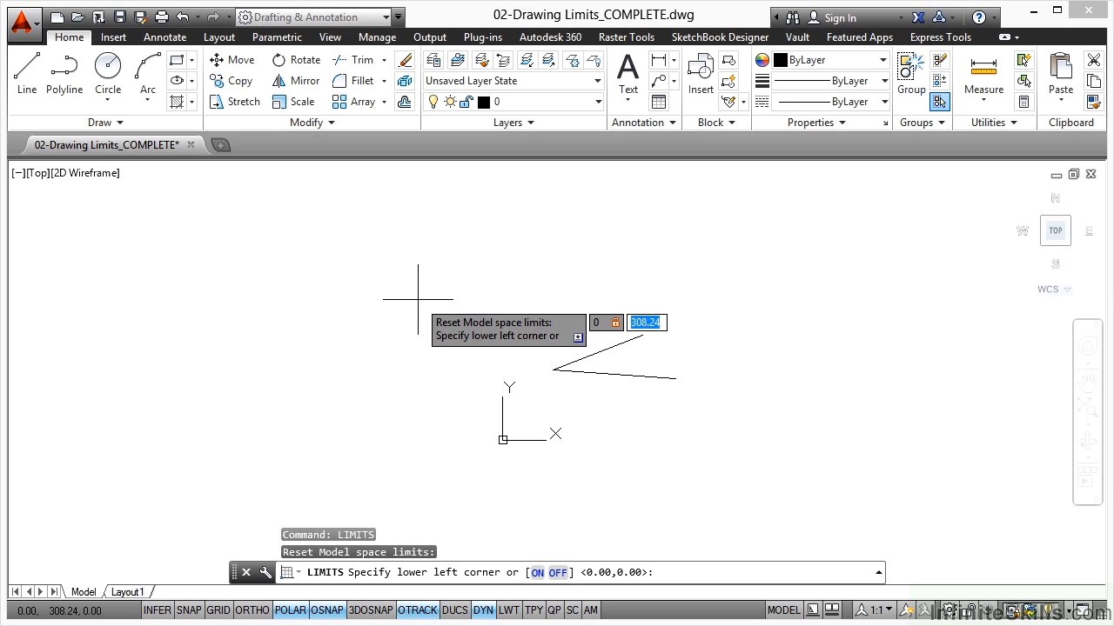
pyautogui.write('0')
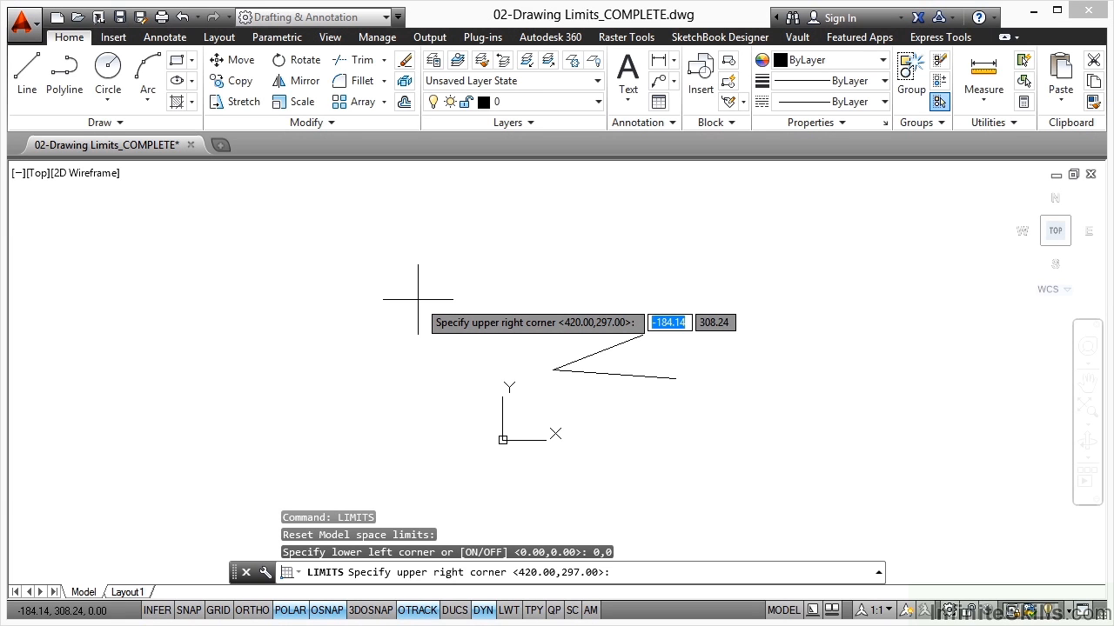
pyautogui.write('5000')
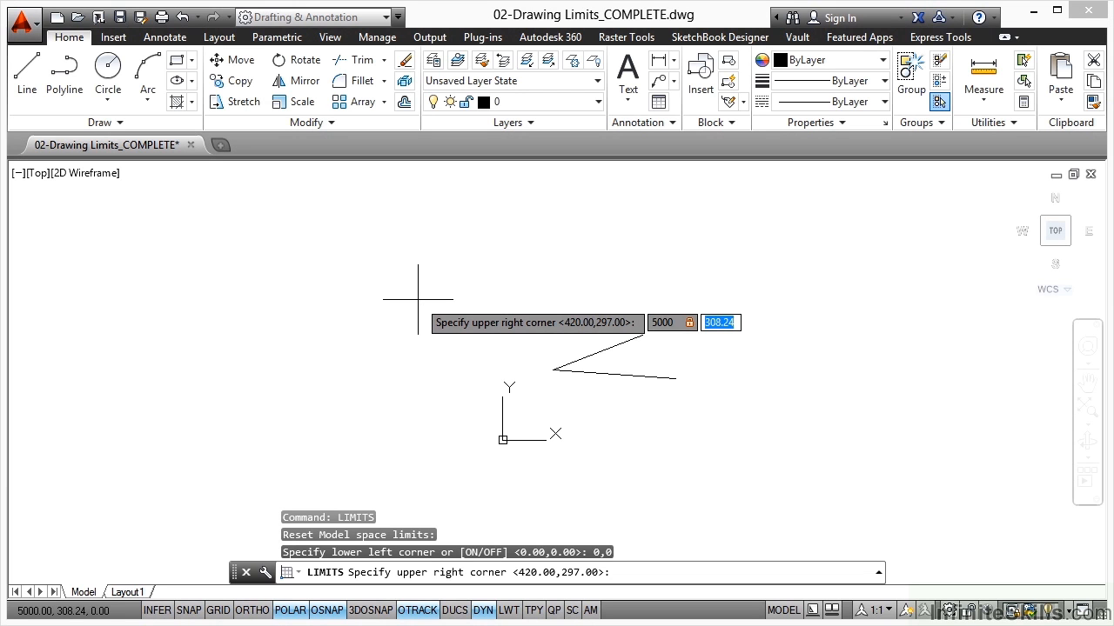
pyautogui.write('3000')
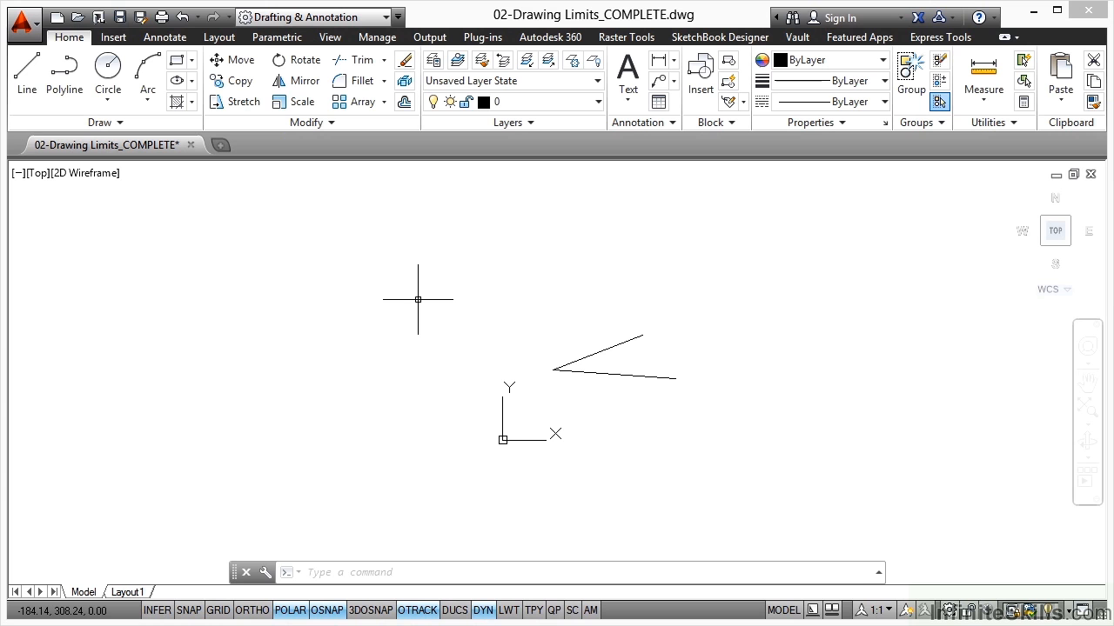
pyautogui.moveTo(348, 231)
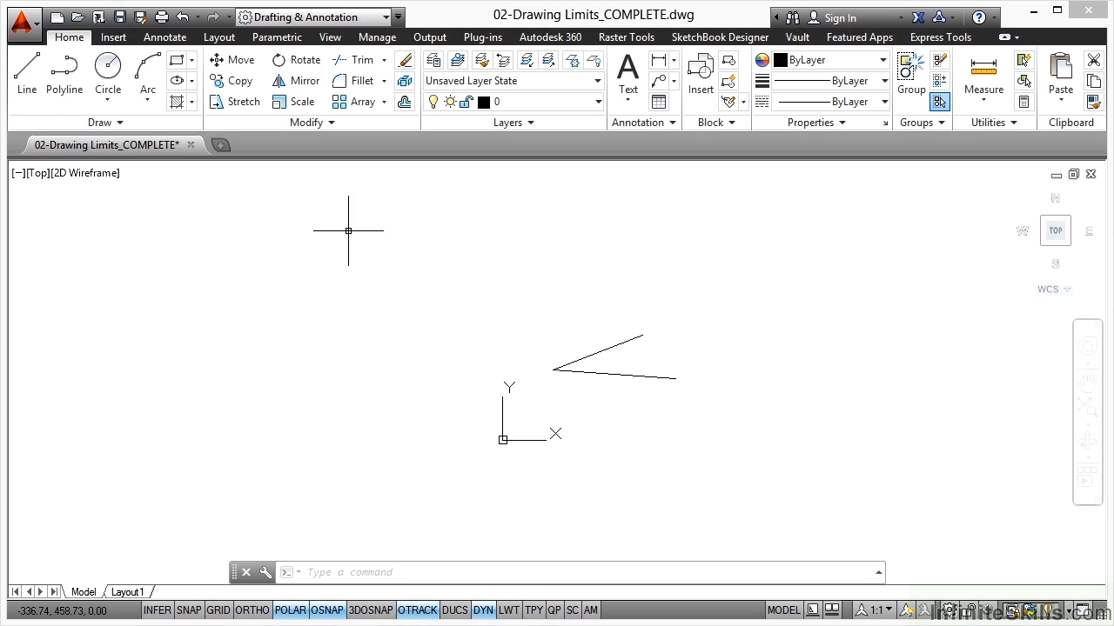
# Browse the zoom options in the View tab's Navigate 2D dropdown and the navigation bar.
pyautogui.click(330, 36)
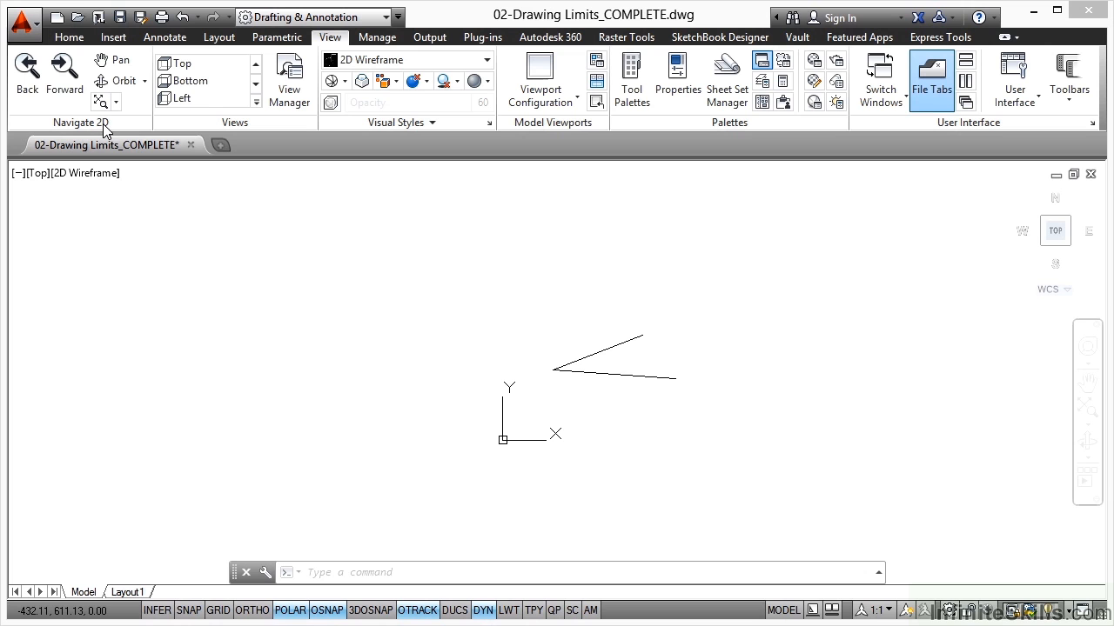
pyautogui.click(103, 102)
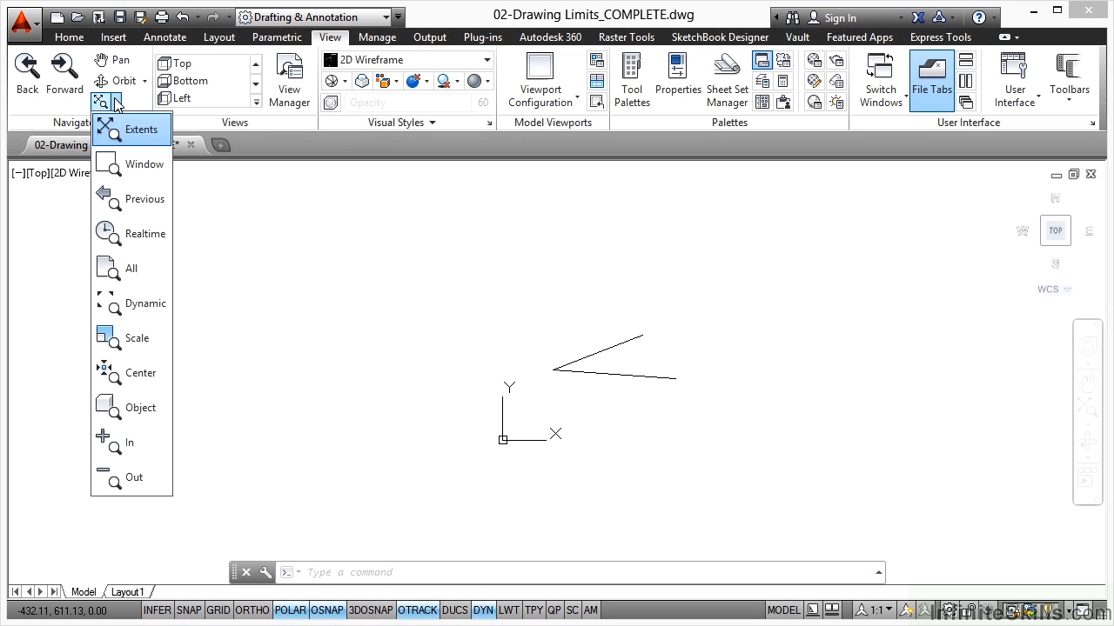
pyautogui.moveTo(131, 268)
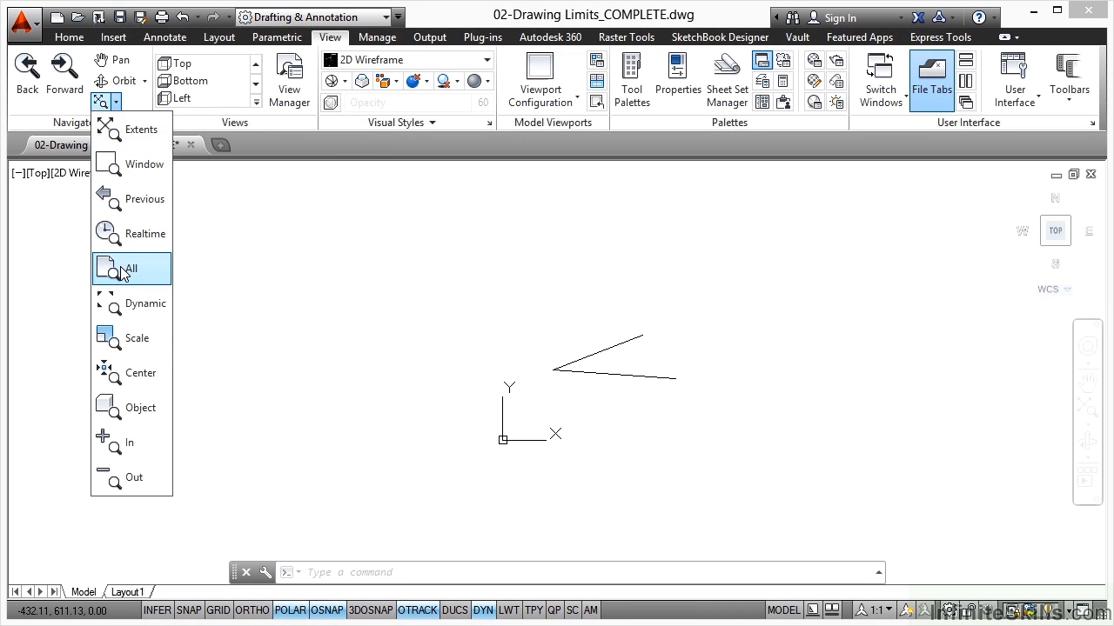
pyautogui.moveTo(132, 268)
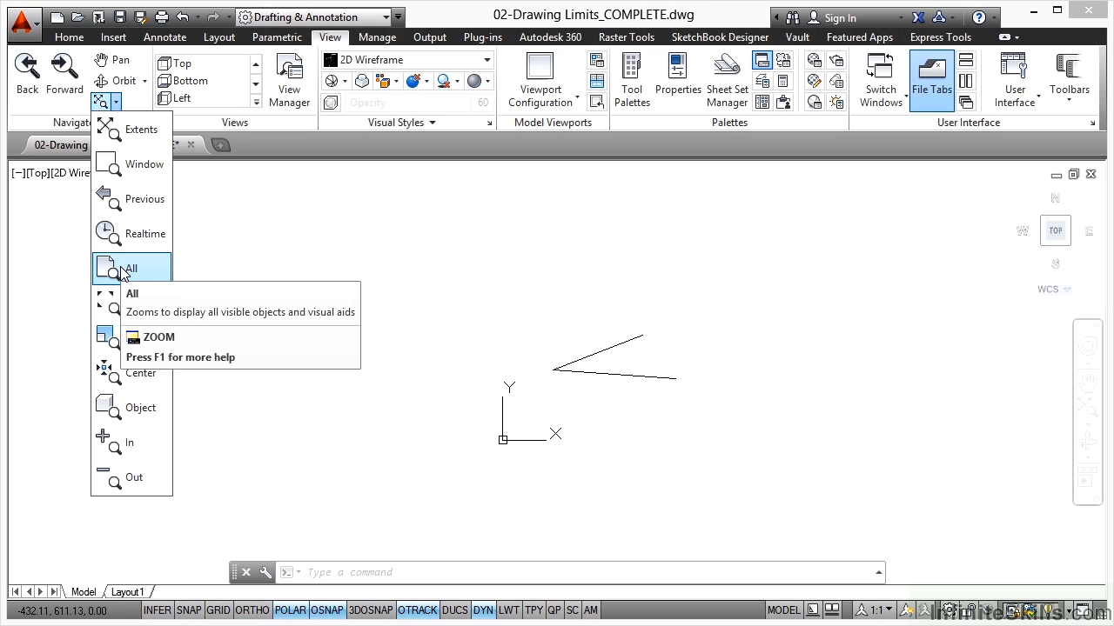
pyautogui.moveTo(255, 283)
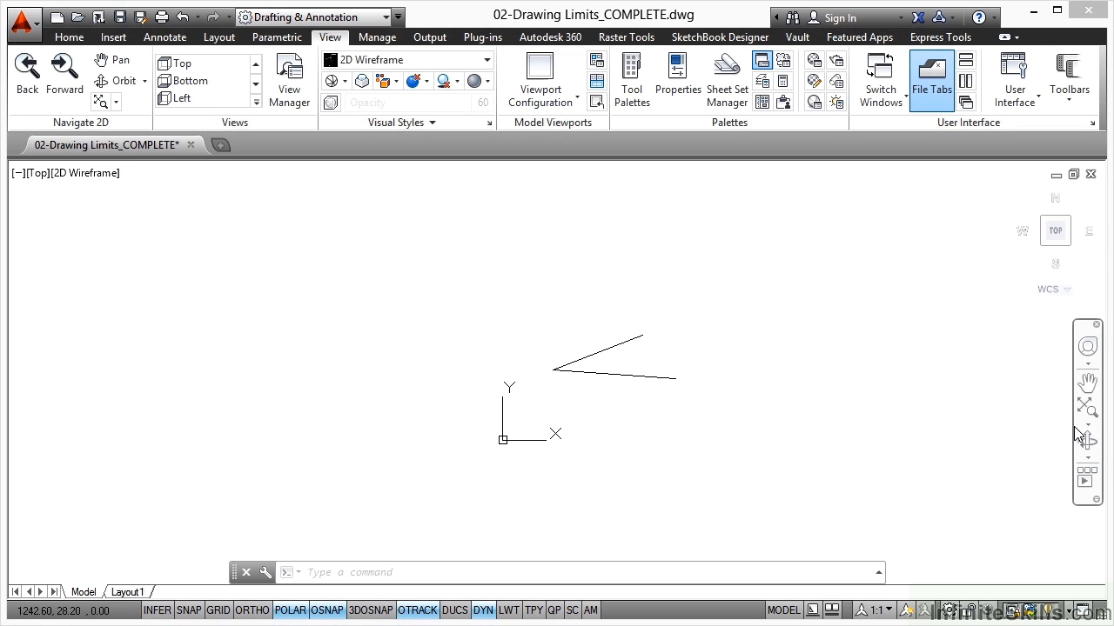
pyautogui.click(1087, 406)
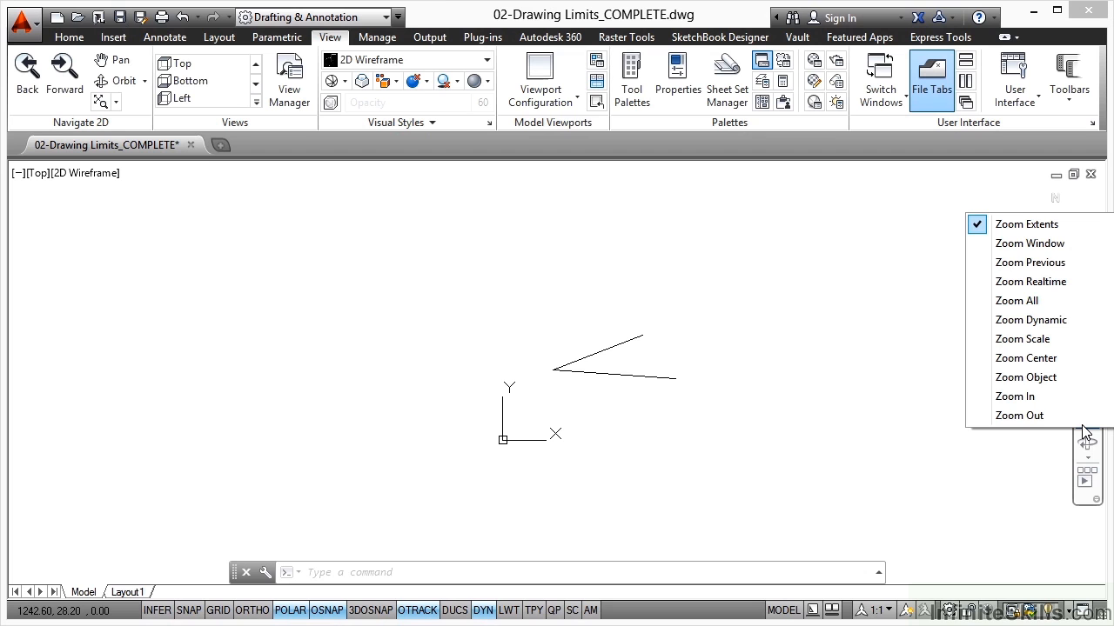
pyautogui.moveTo(1016, 301)
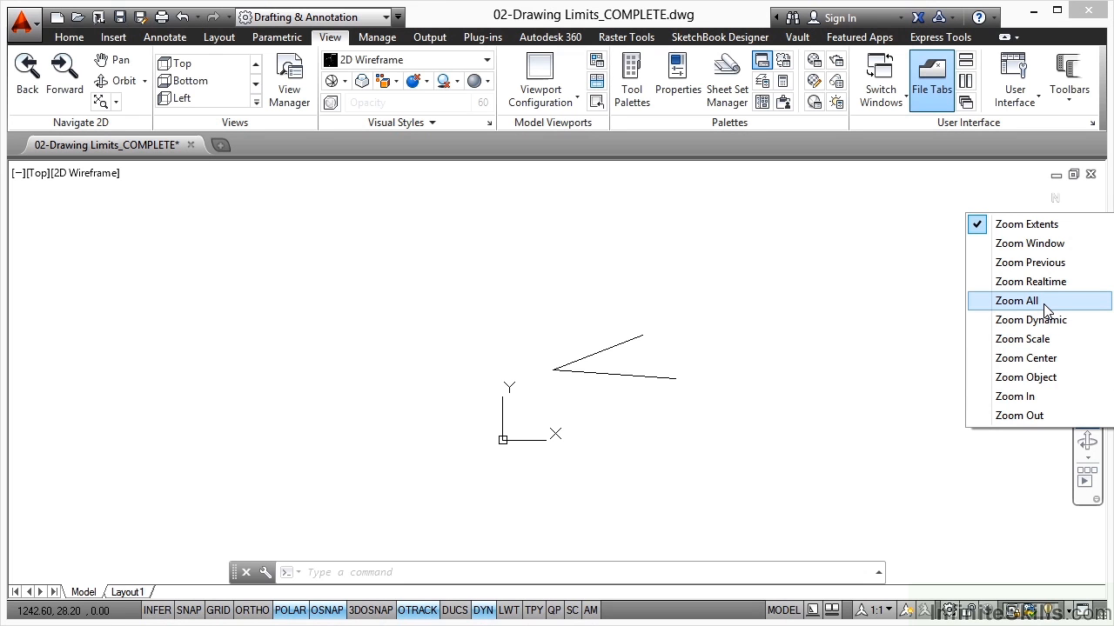
pyautogui.click(1016, 300)
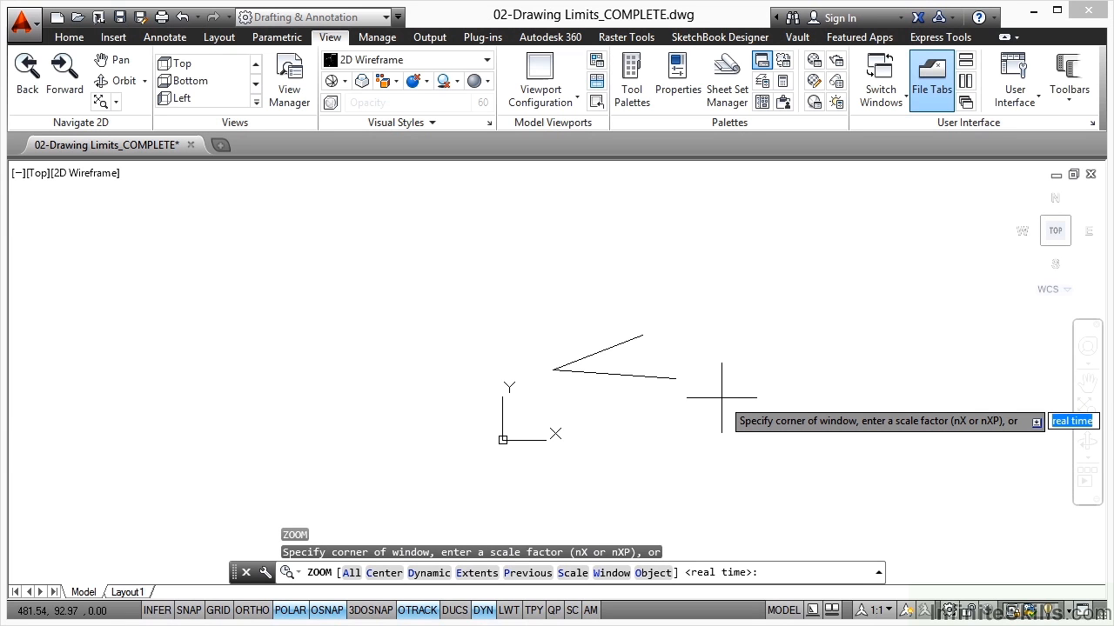
# Enter A at the ZOOM prompt to zoom to the 0,0–5000,3000 limits.
pyautogui.write('a')
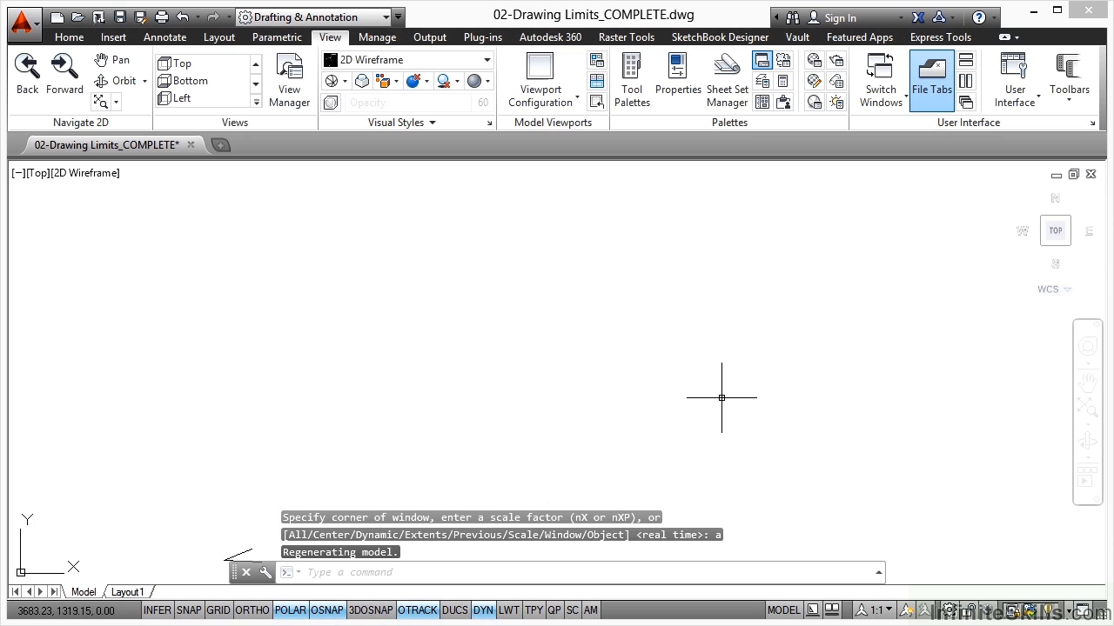
pyautogui.moveTo(356, 442)
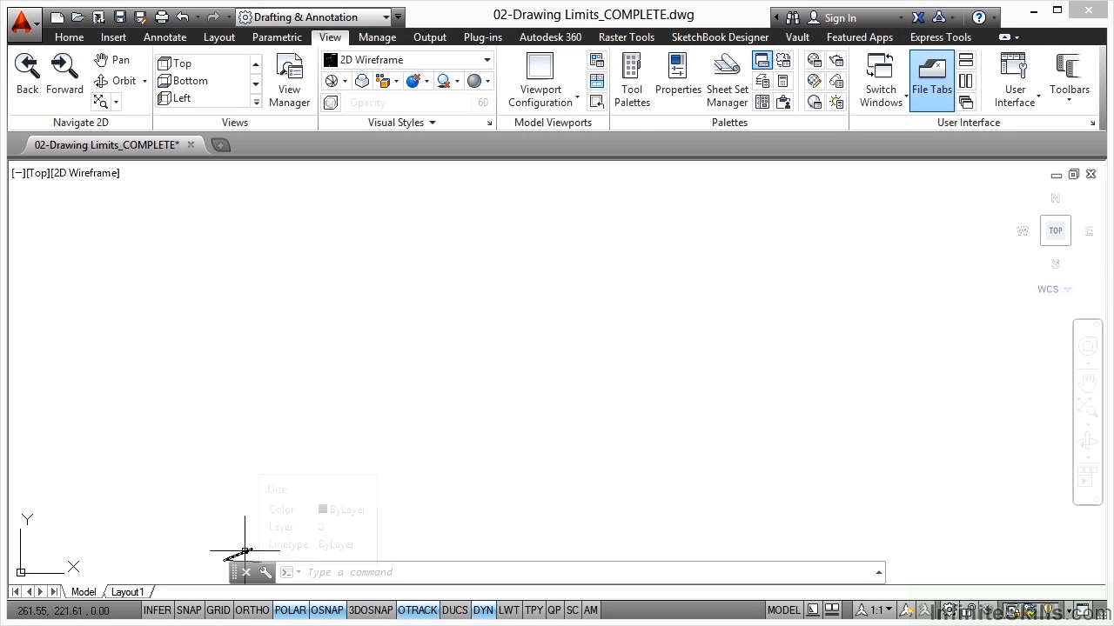
pyautogui.moveTo(318, 372)
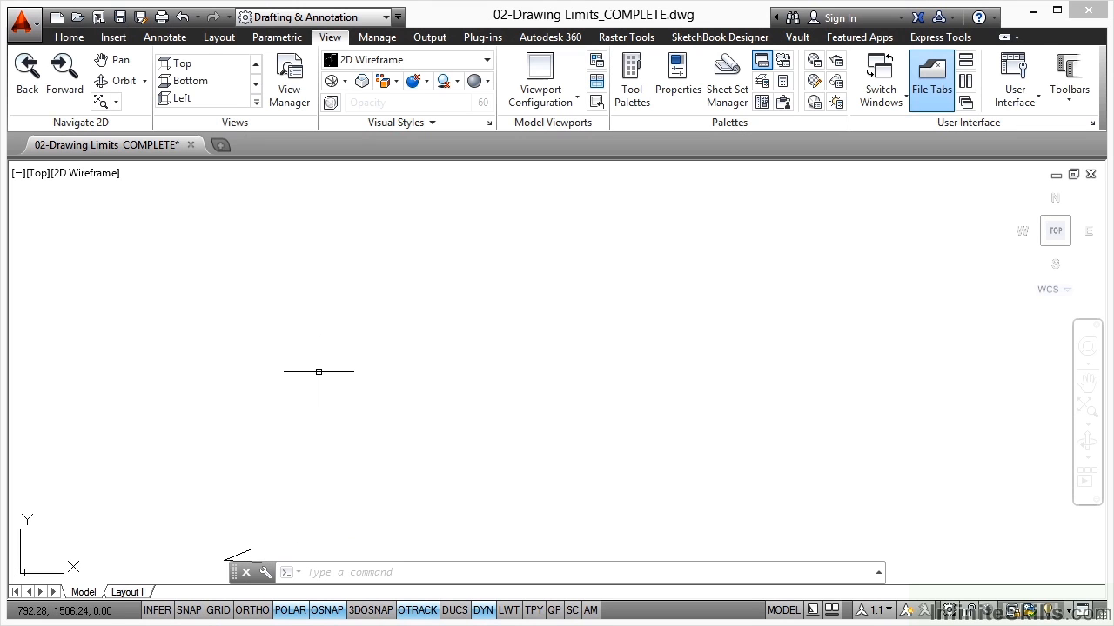
pyautogui.moveTo(684, 288)
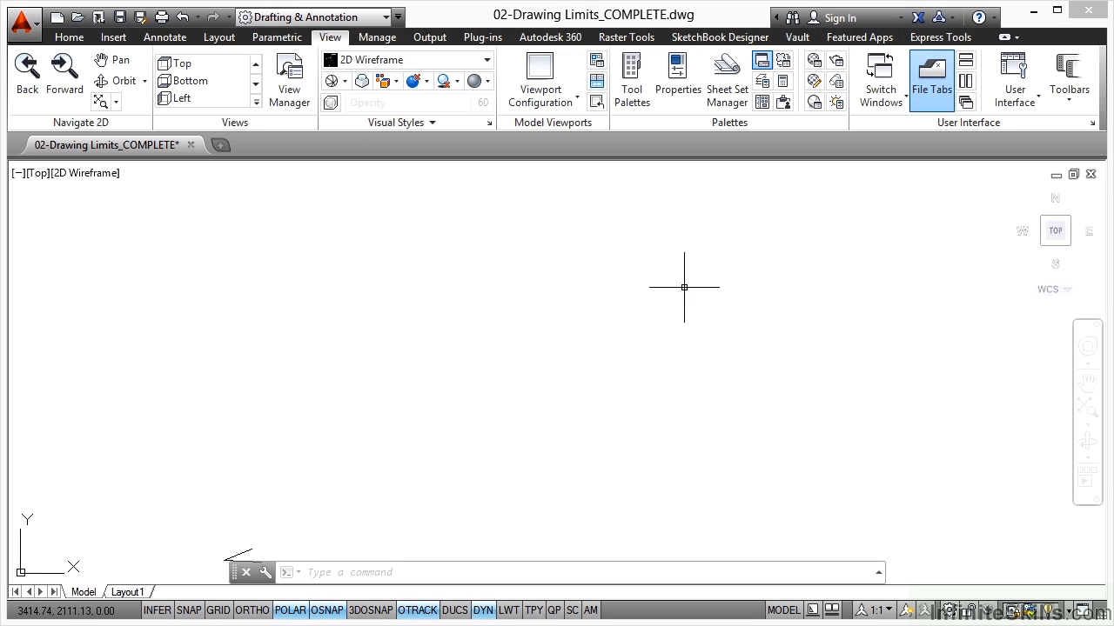
pyautogui.moveTo(1002, 188)
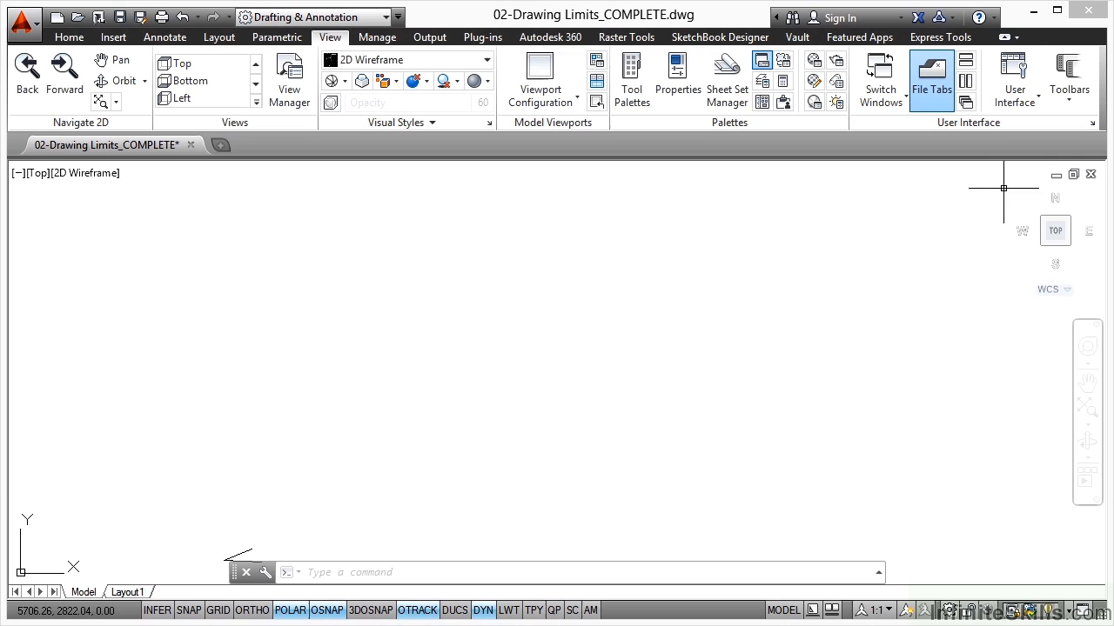
pyautogui.moveTo(506, 341)
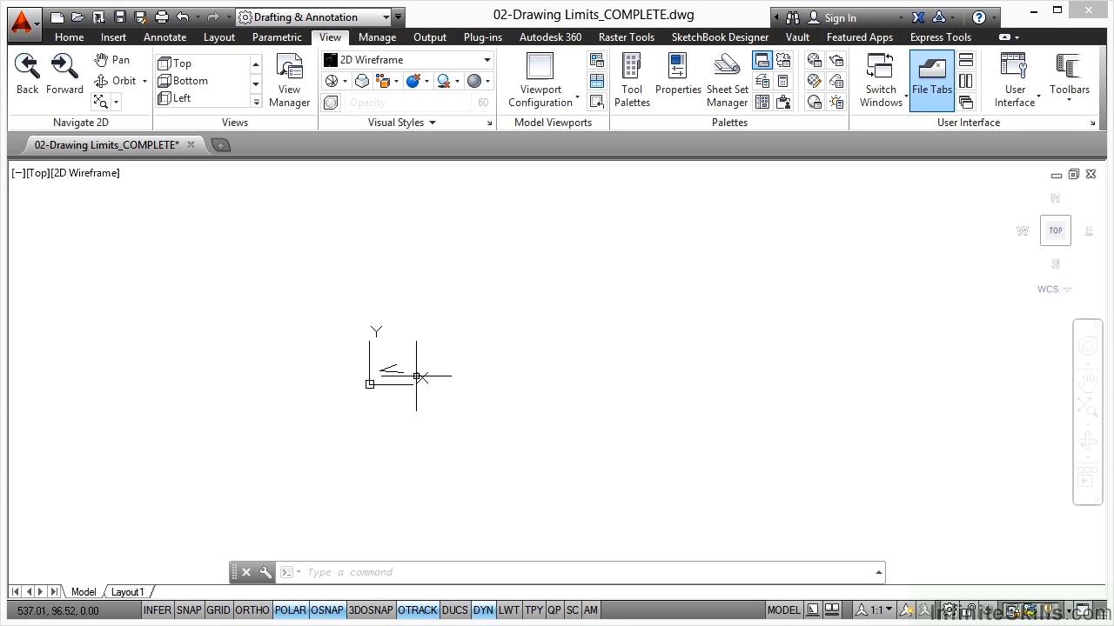
pyautogui.moveTo(516, 374)
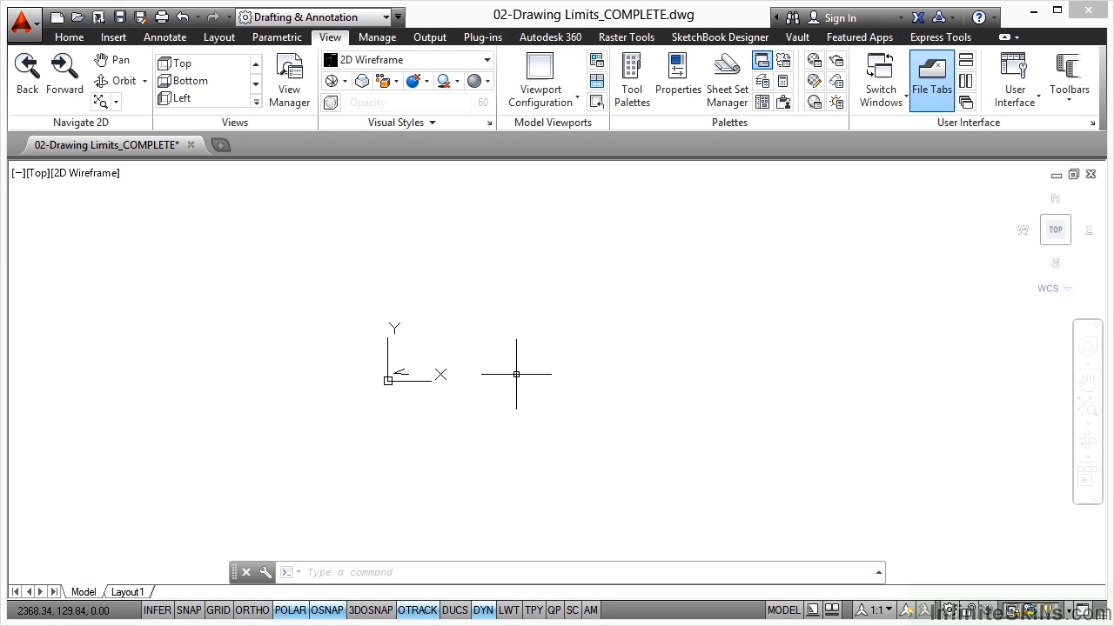
pyautogui.moveTo(512, 374)
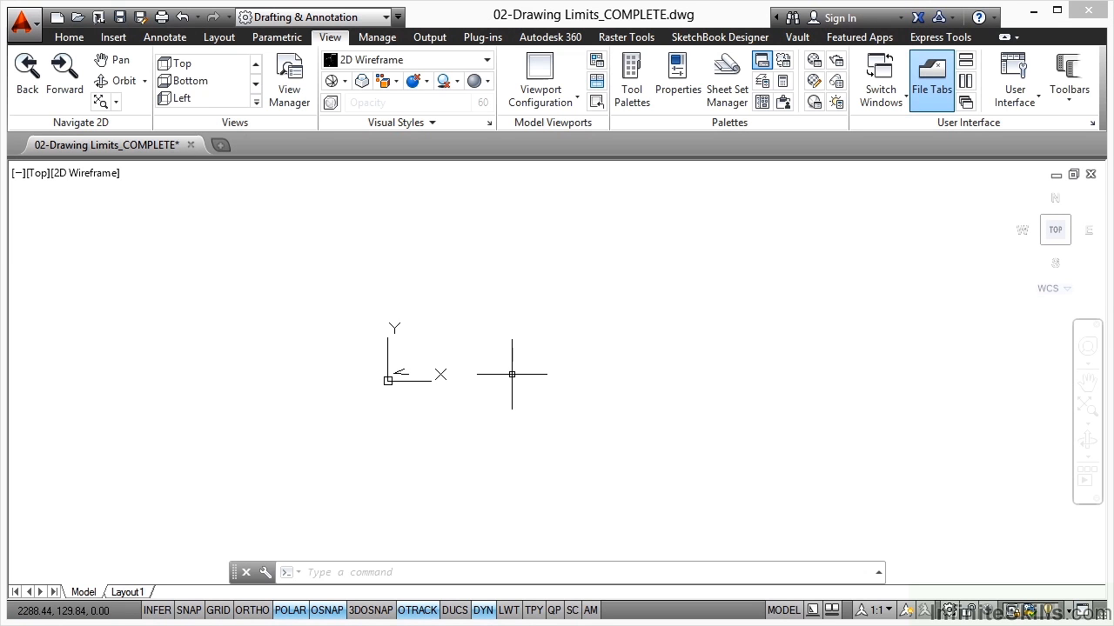